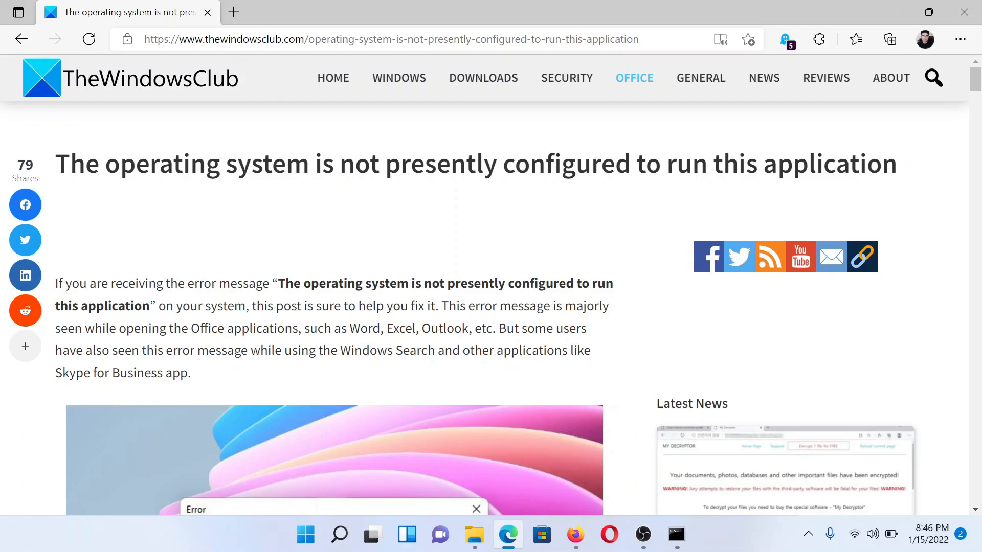
# Step: Scroll the TheWindowsClub article down to its list of 14 fixes
pyautogui.scroll(-3)
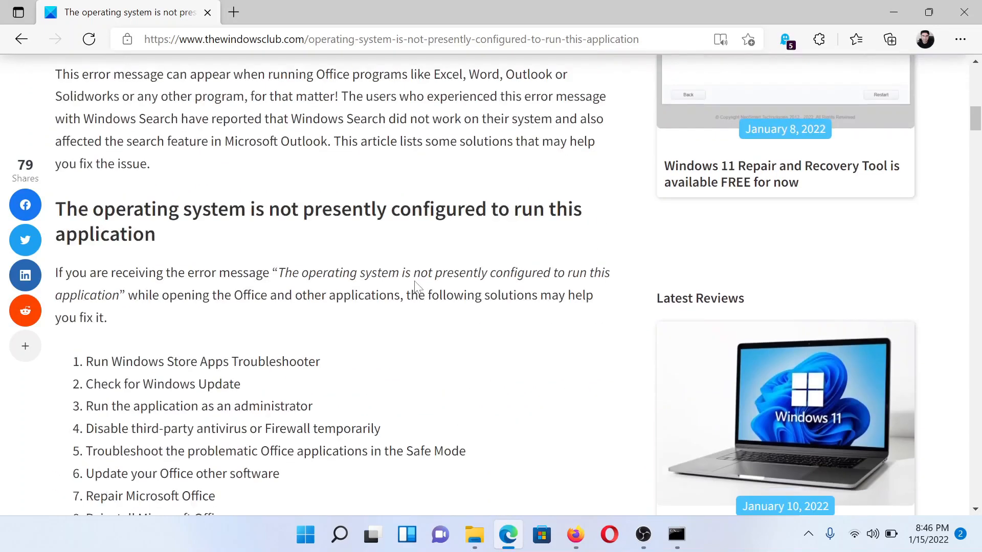
pyautogui.scroll(-3)
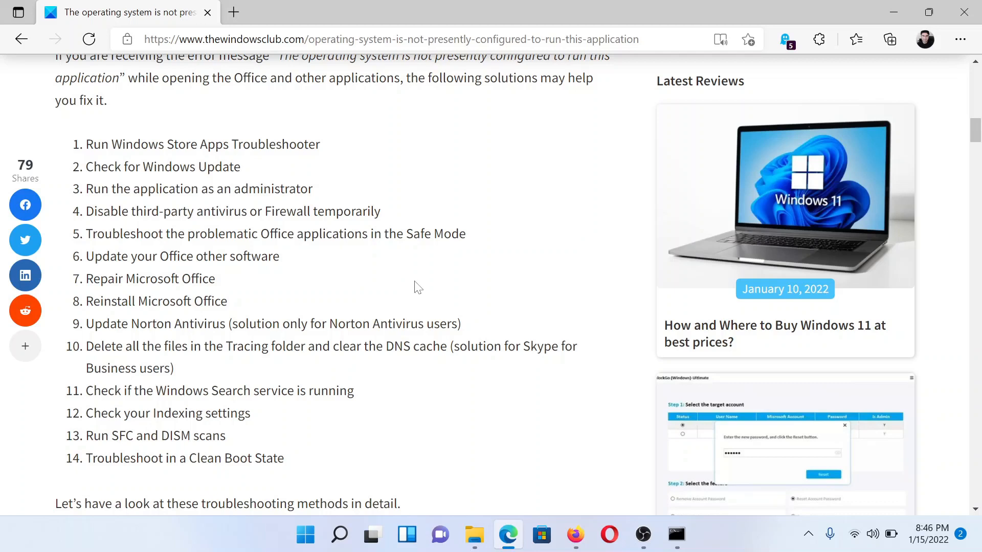
pyautogui.moveTo(376, 200)
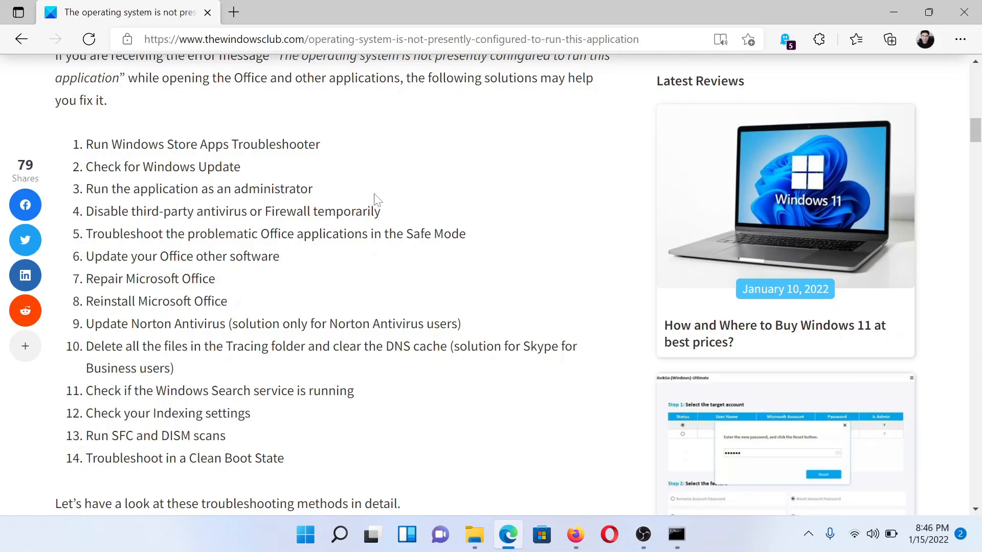
pyautogui.moveTo(324, 192)
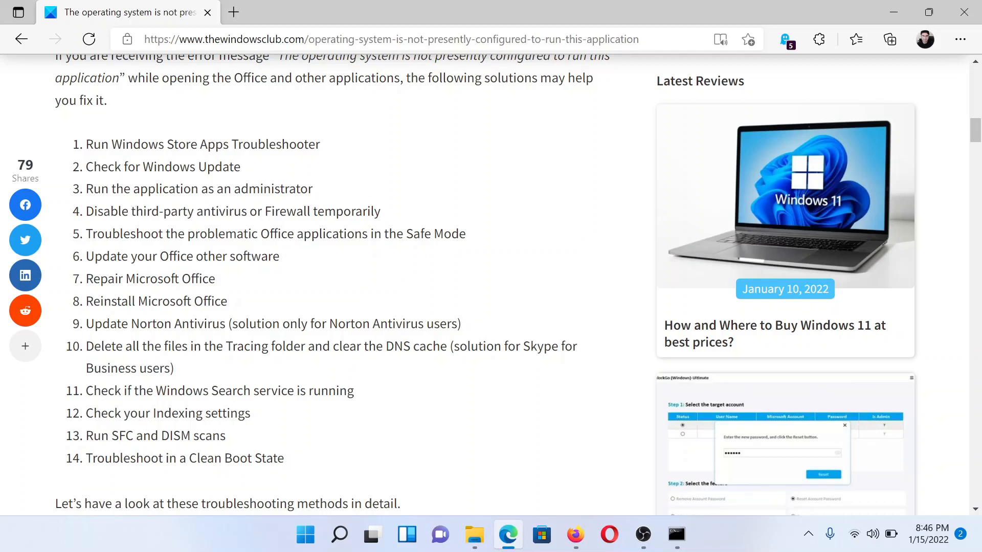
pyautogui.moveTo(319, 197)
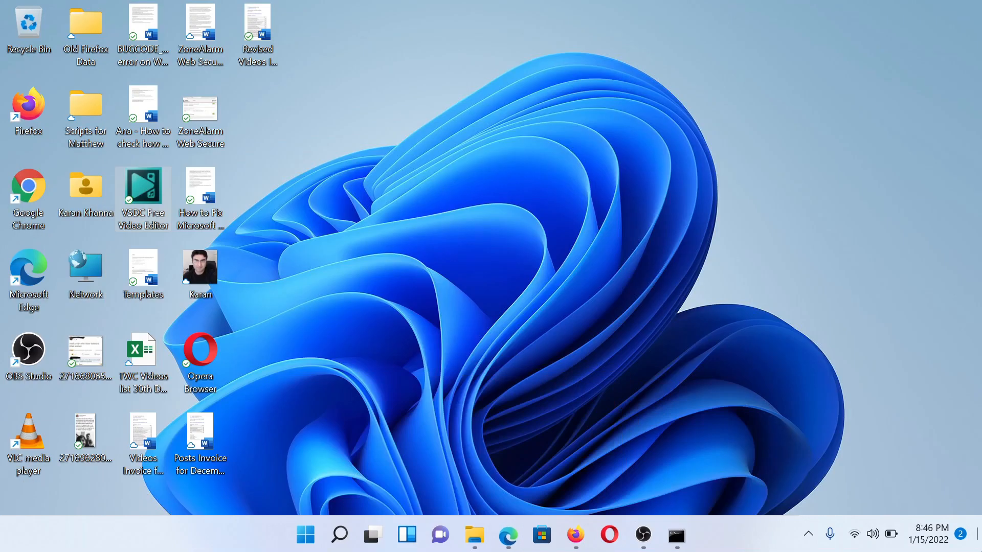
pyautogui.moveTo(149, 192)
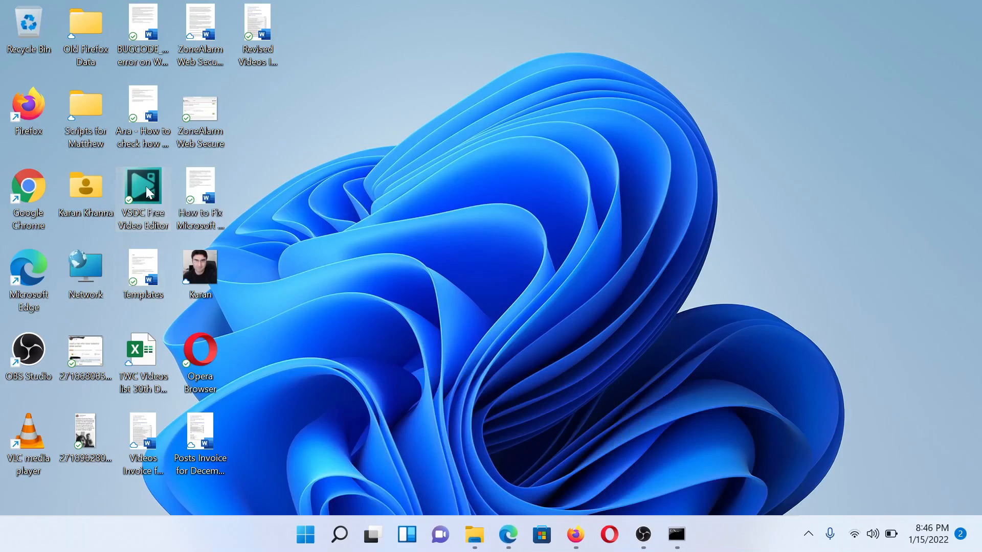
# Step: Run the VSDC Free Video Editor desktop shortcut as administrator
pyautogui.rightClick(143, 185)
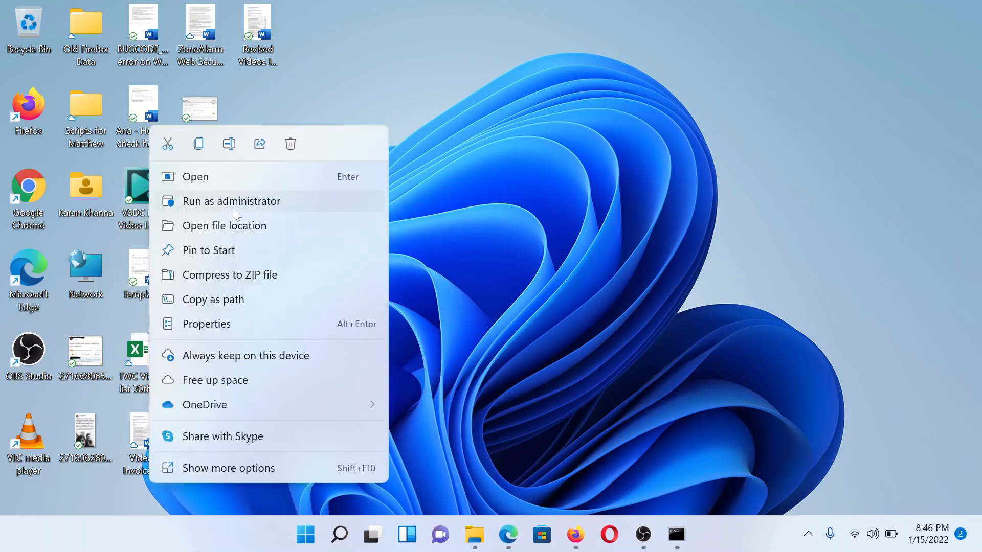
pyautogui.click(507, 534)
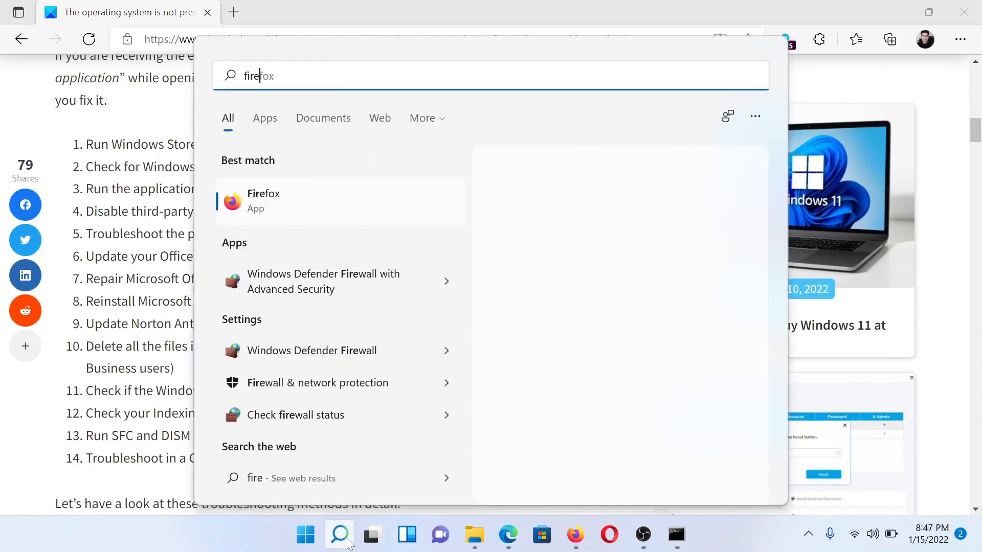
# Step: Open Windows Defender Firewall via search and turn it off for private networks
pyautogui.write('firewa')
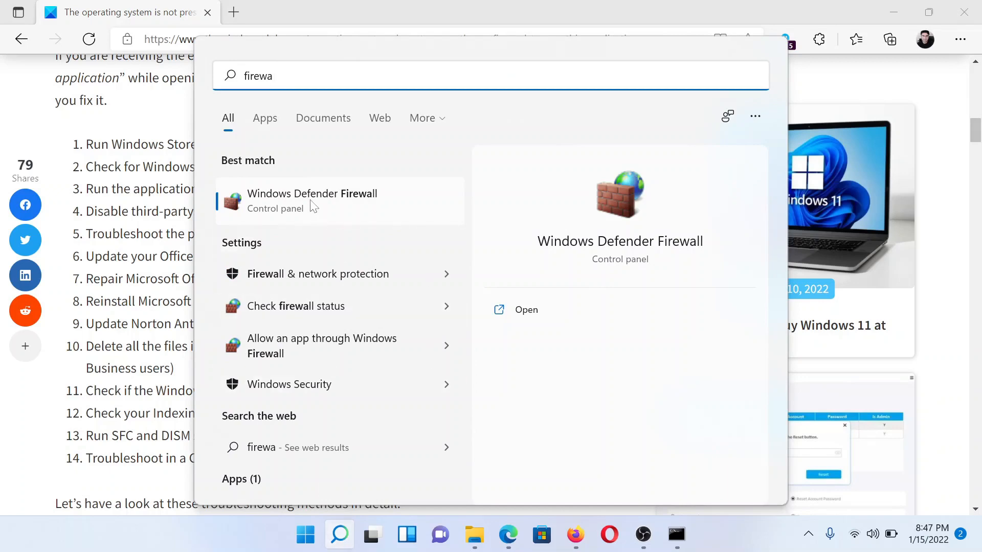
pyautogui.click(312, 200)
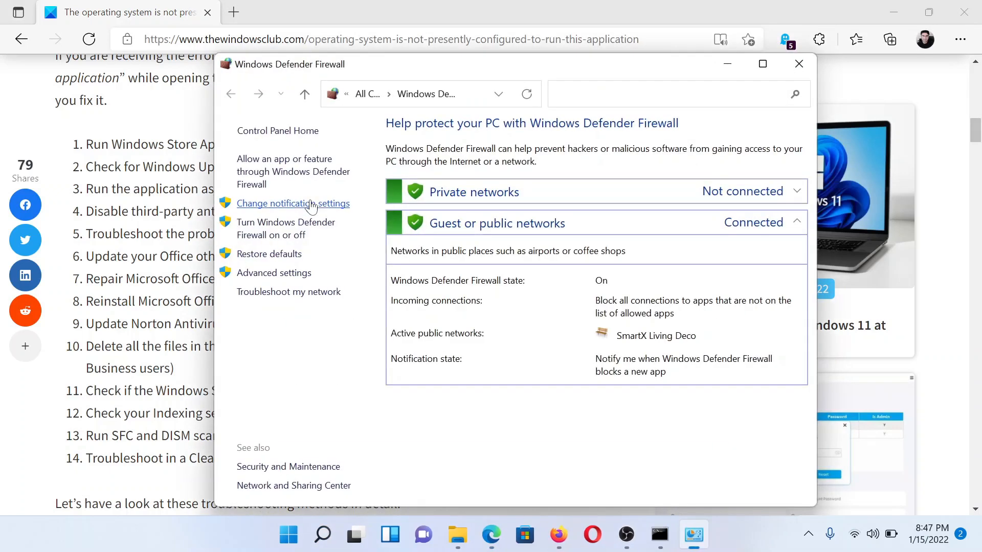
pyautogui.moveTo(276, 234)
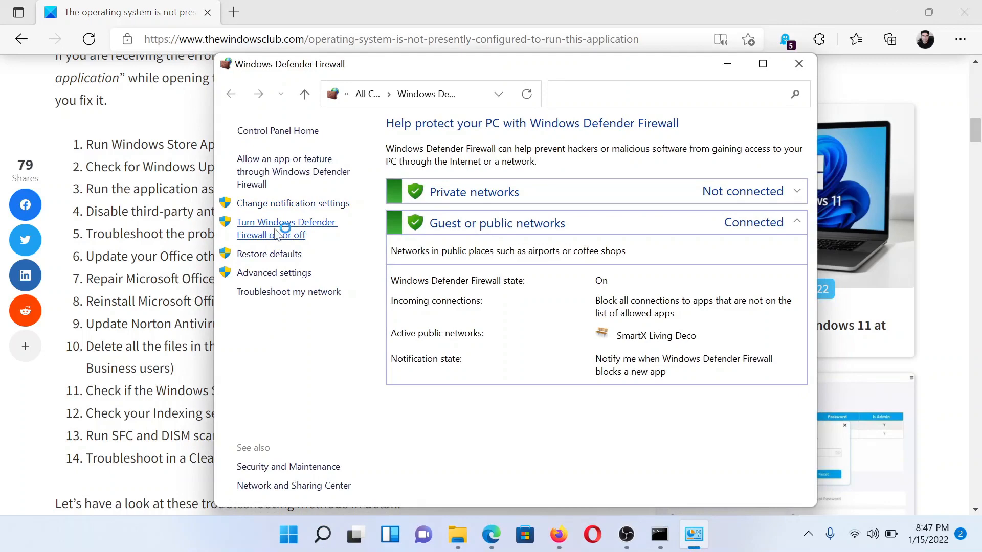
pyautogui.click(287, 228)
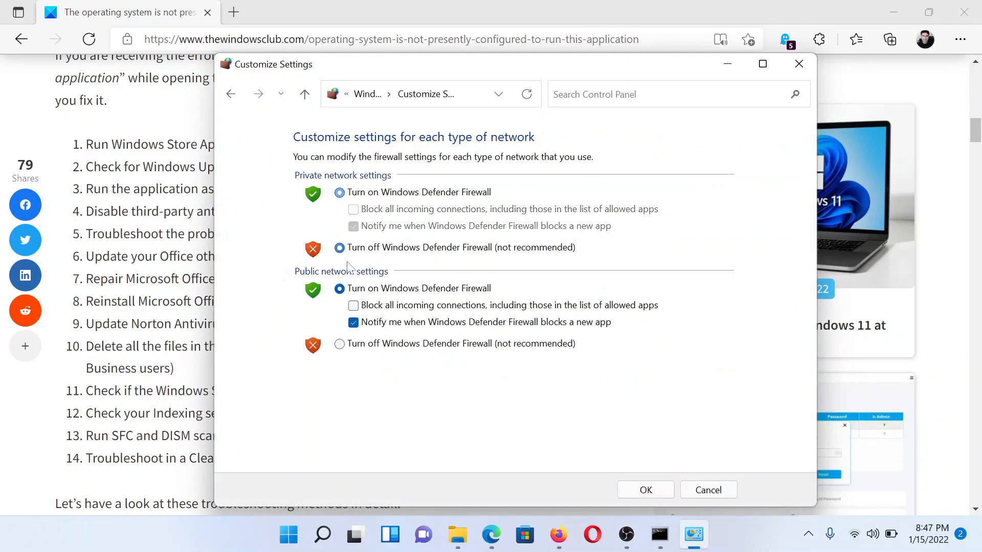
pyautogui.click(339, 344)
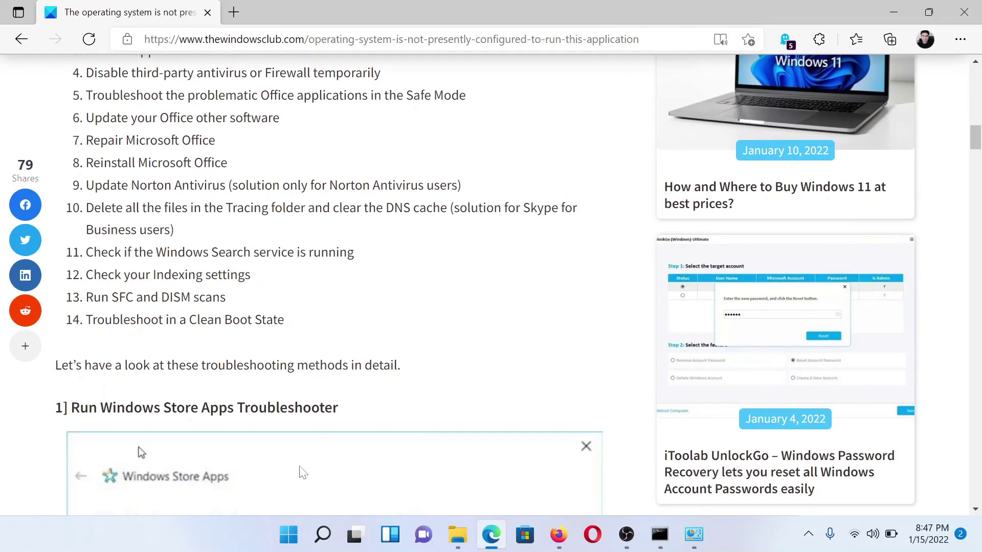
# Step: Search for Command Prompt and launch it with administrator rights
pyautogui.click(322, 534)
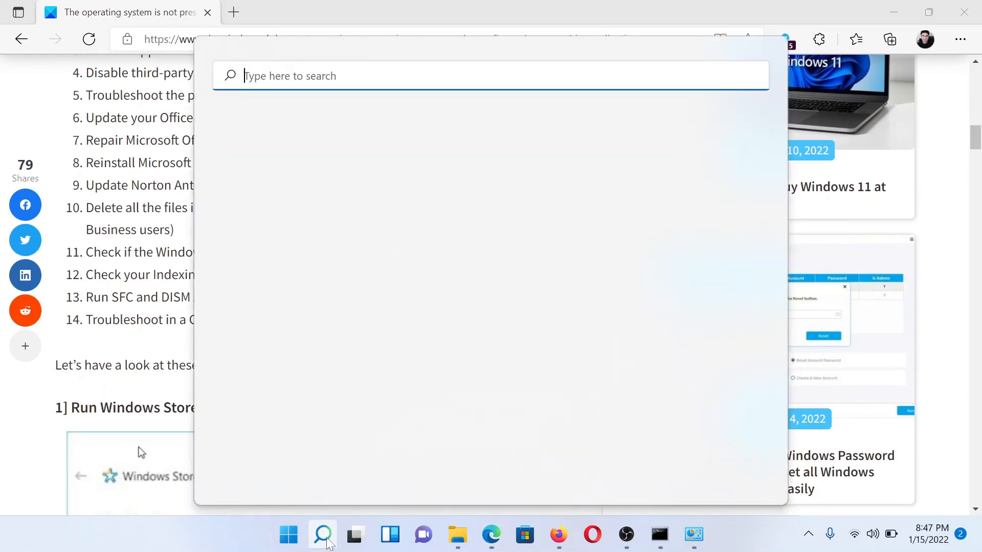
pyautogui.write('command Prompt')
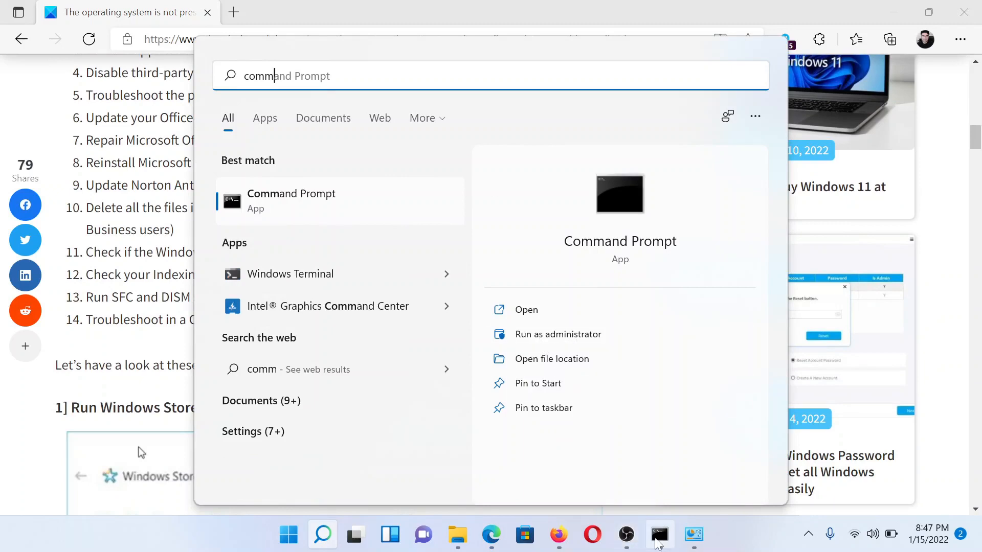
pyautogui.click(558, 334)
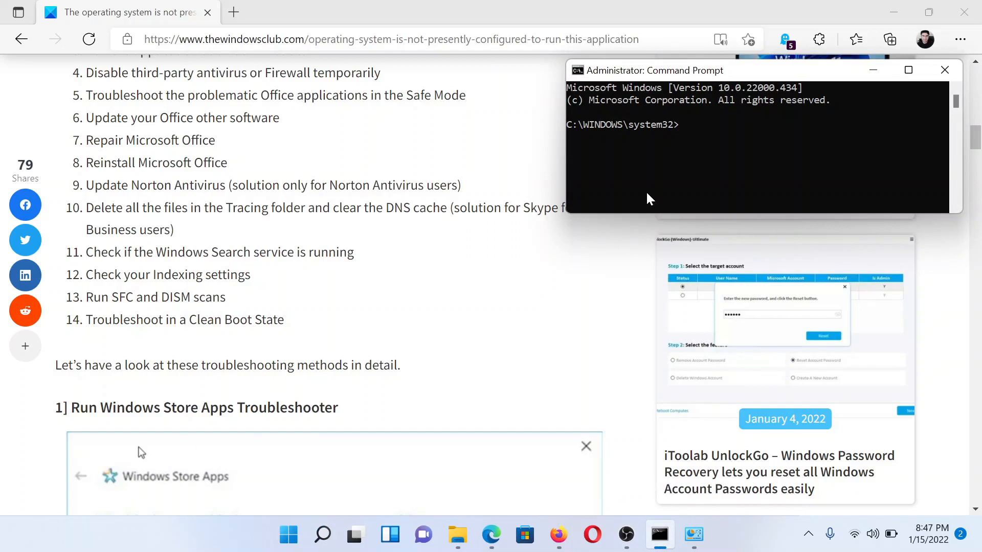
# Step: Type the sfc /scannow command in the administrator Command Prompt
pyautogui.write('s')
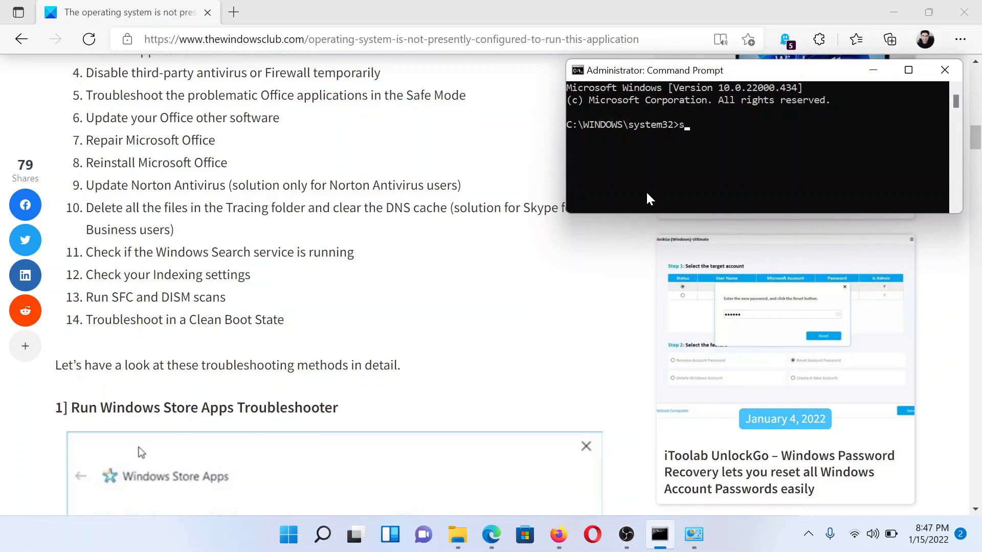
pyautogui.write('fc /')
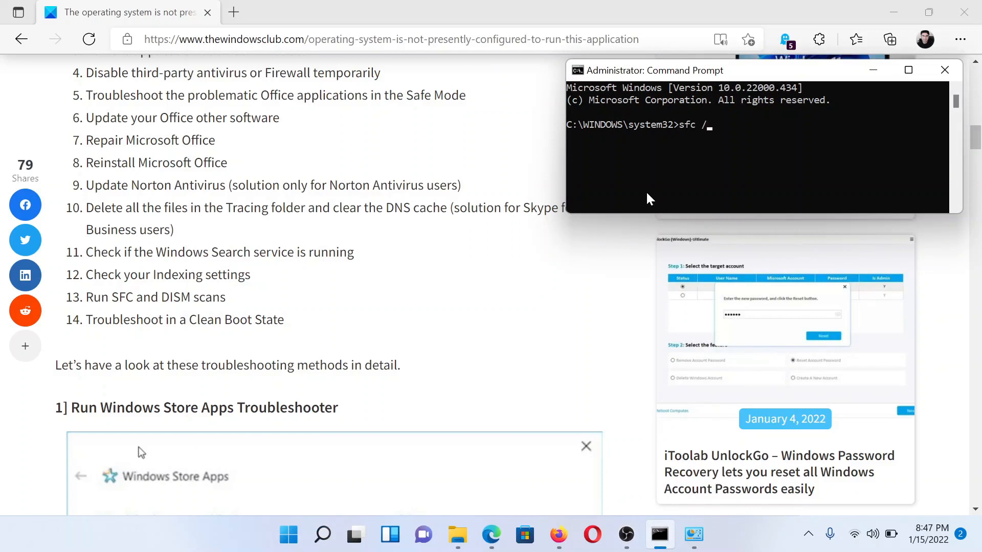
pyautogui.write('scann')
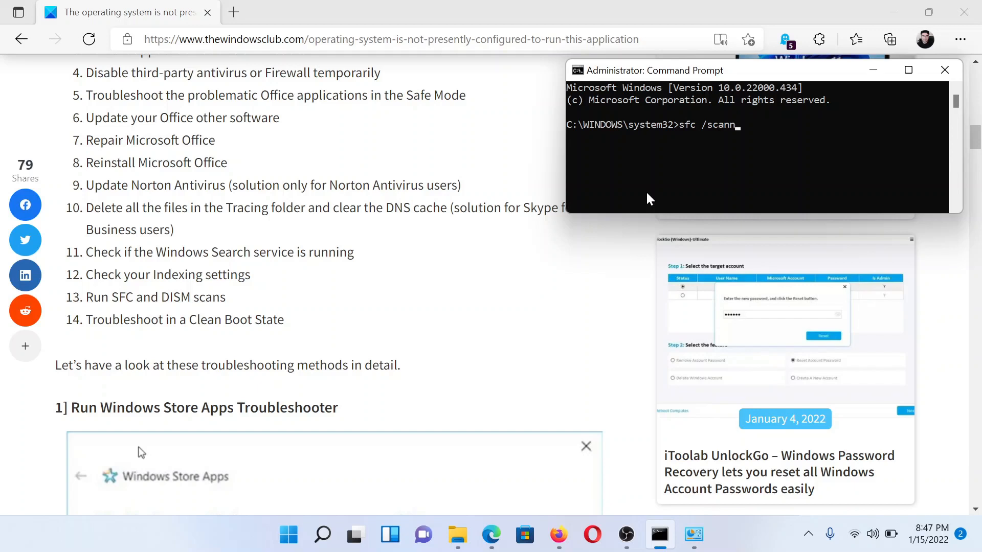
pyautogui.write('ow')
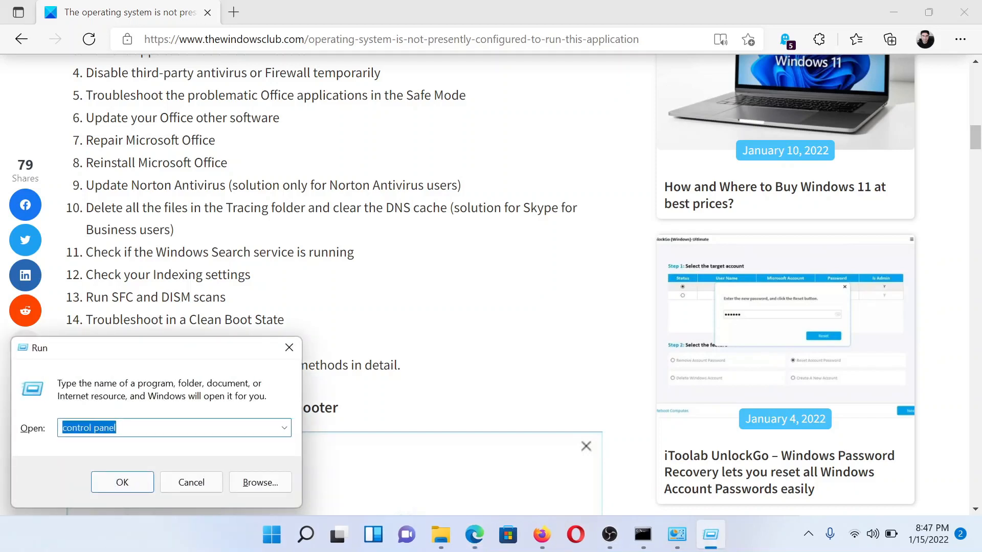
# Step: Run msconfig, hide Microsoft services on the Services tab, disable the rest, and confirm
pyautogui.write('msc')
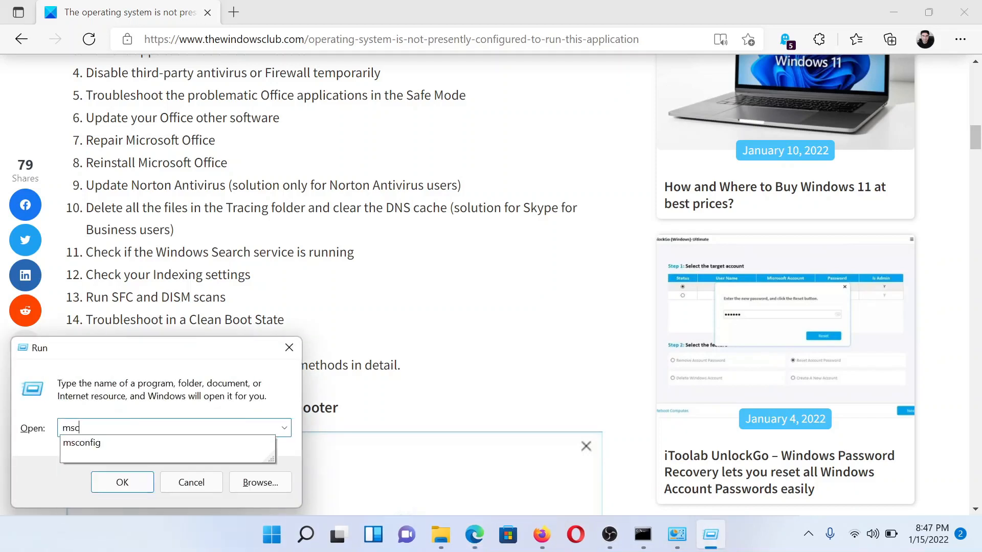
pyautogui.click(82, 442)
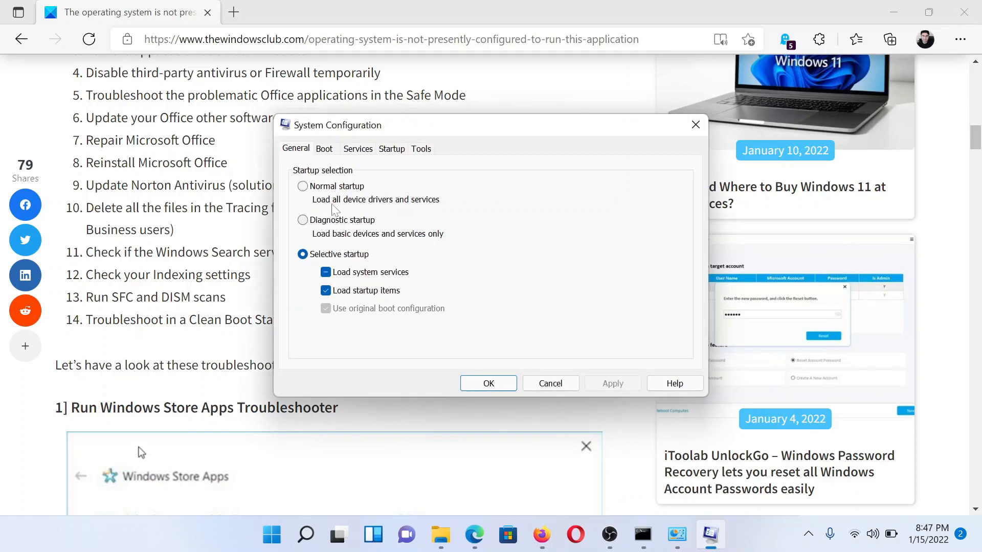
pyautogui.click(358, 148)
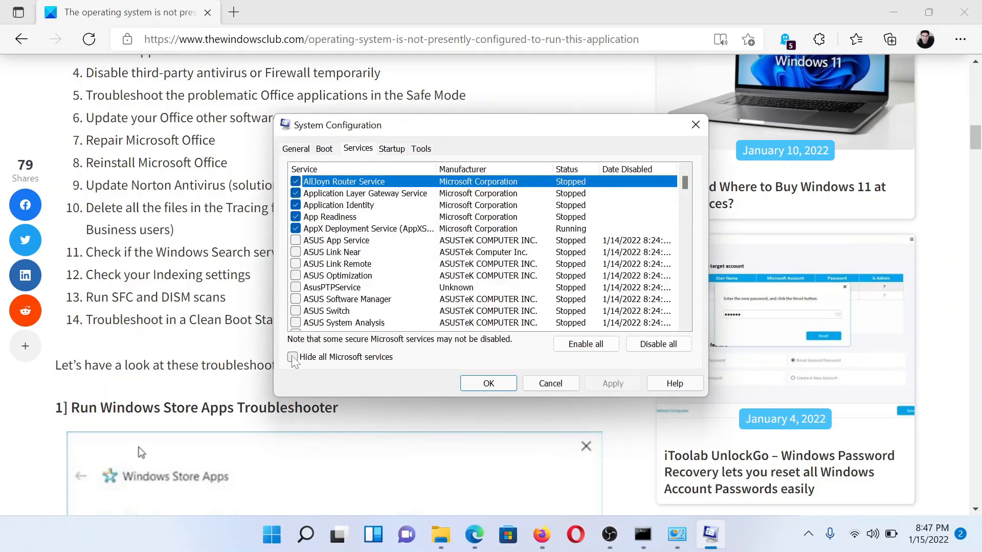
pyautogui.click(292, 357)
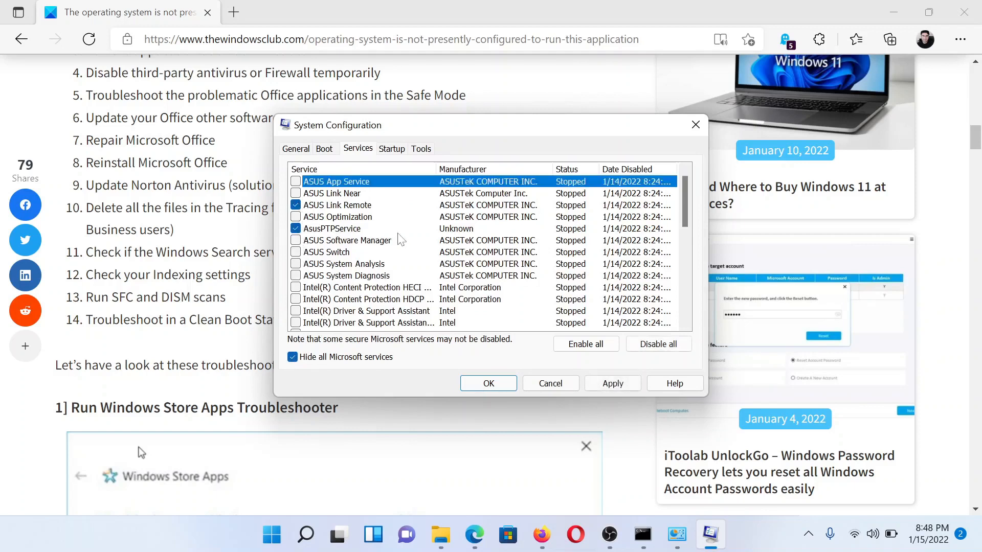
pyautogui.click(658, 344)
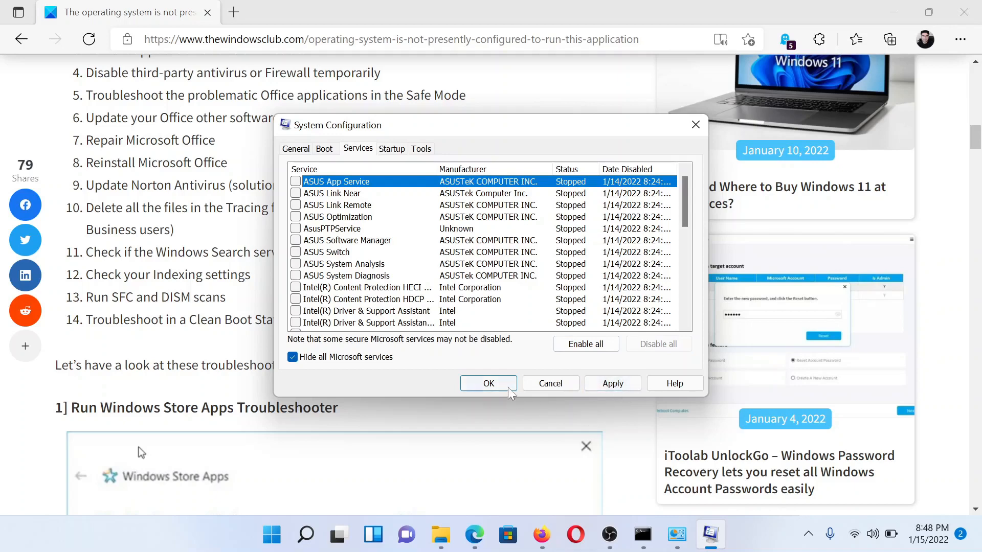
pyautogui.click(488, 383)
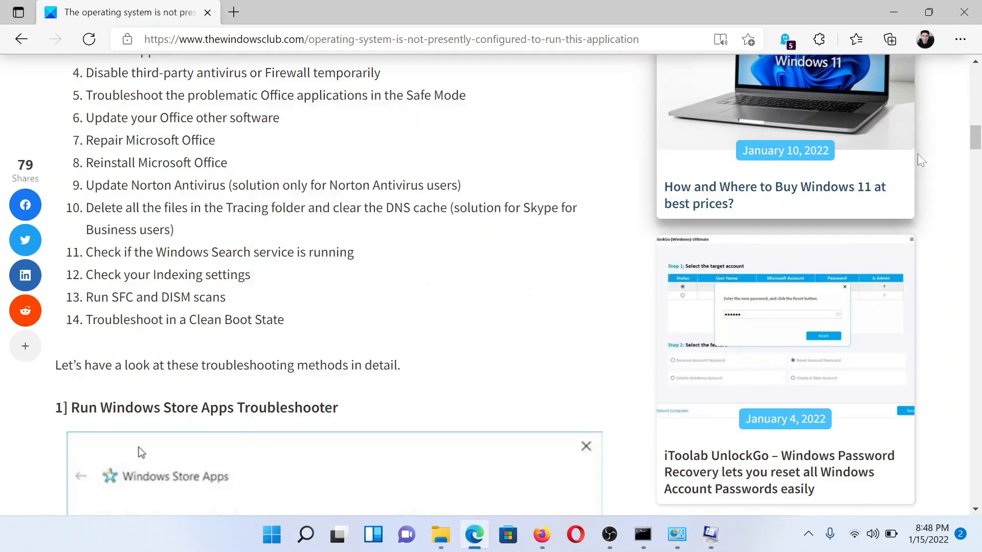